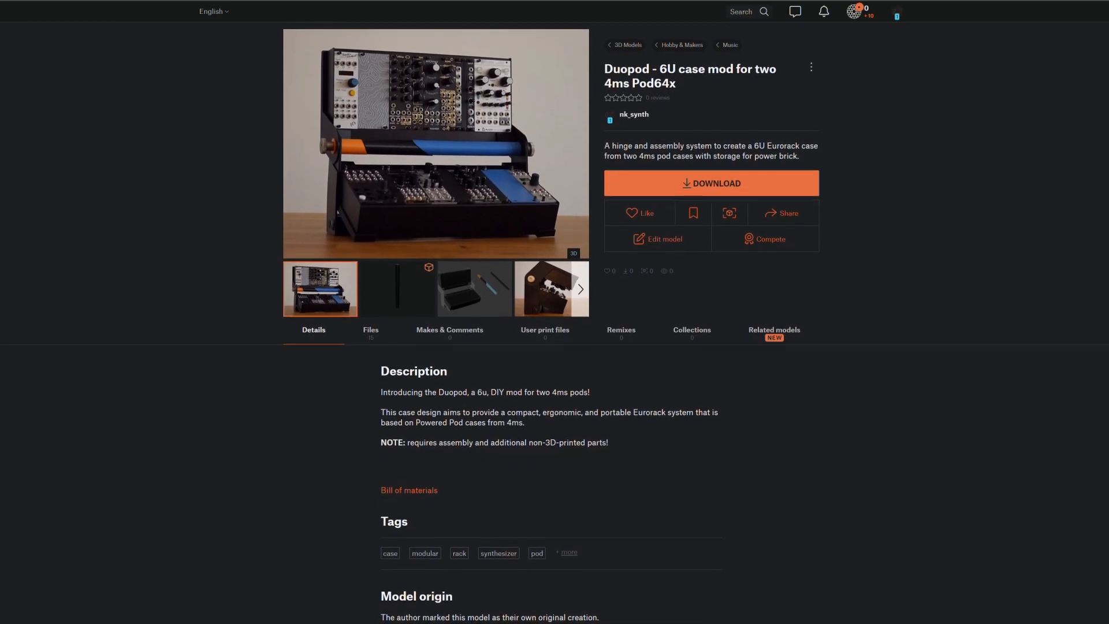
{"action": "scroll", "scroll_direction": "down", "scroll_amount": 3}
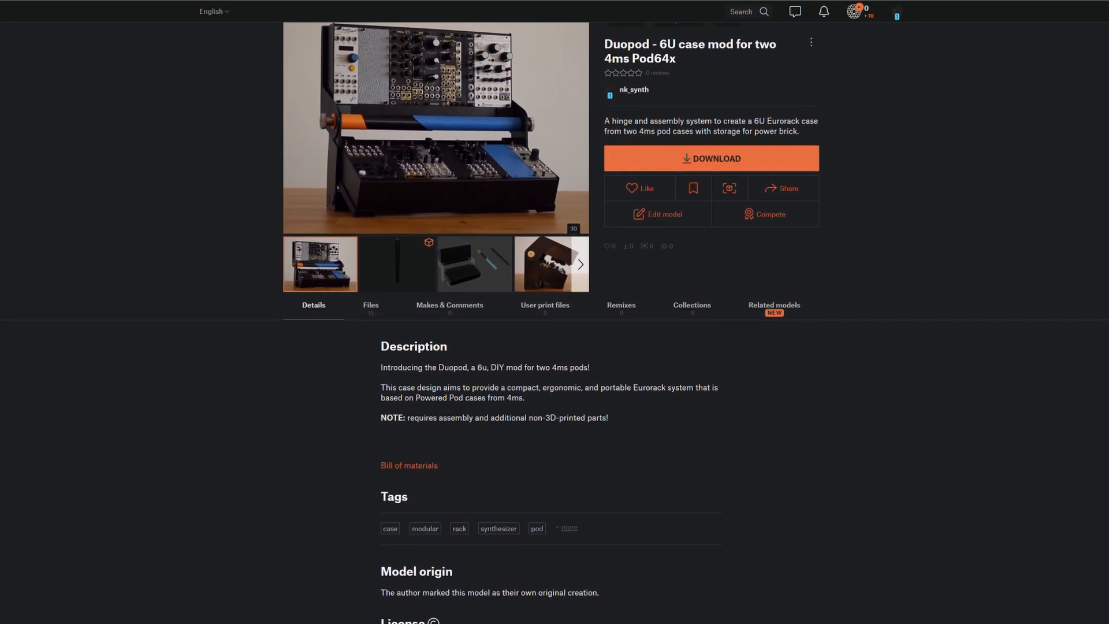
{"action": "scroll", "scroll_direction": "down", "scroll_amount": 3}
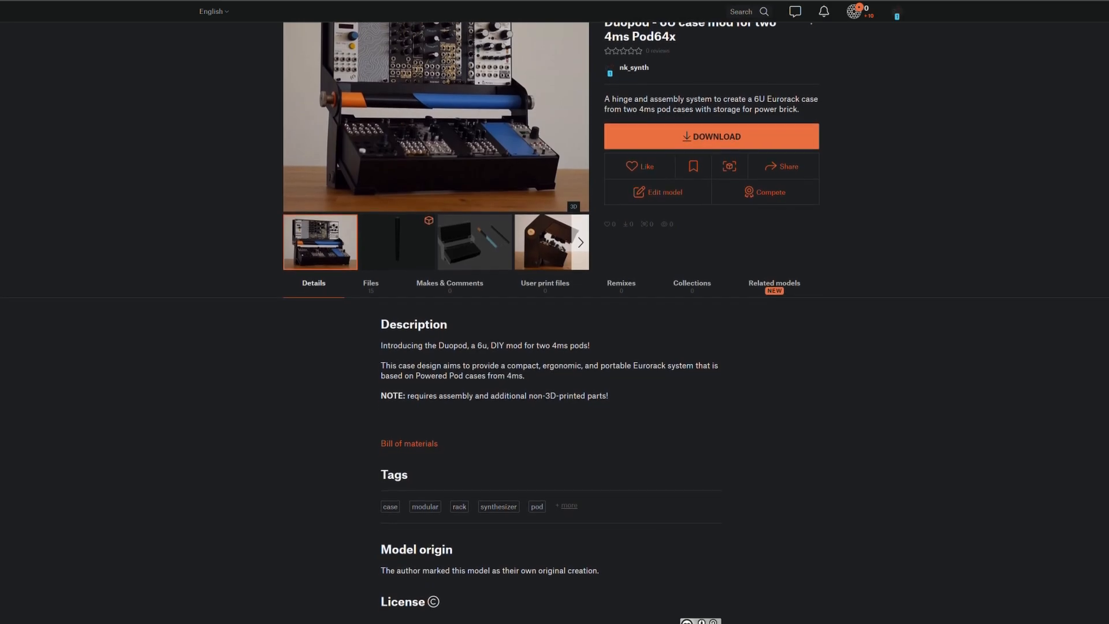